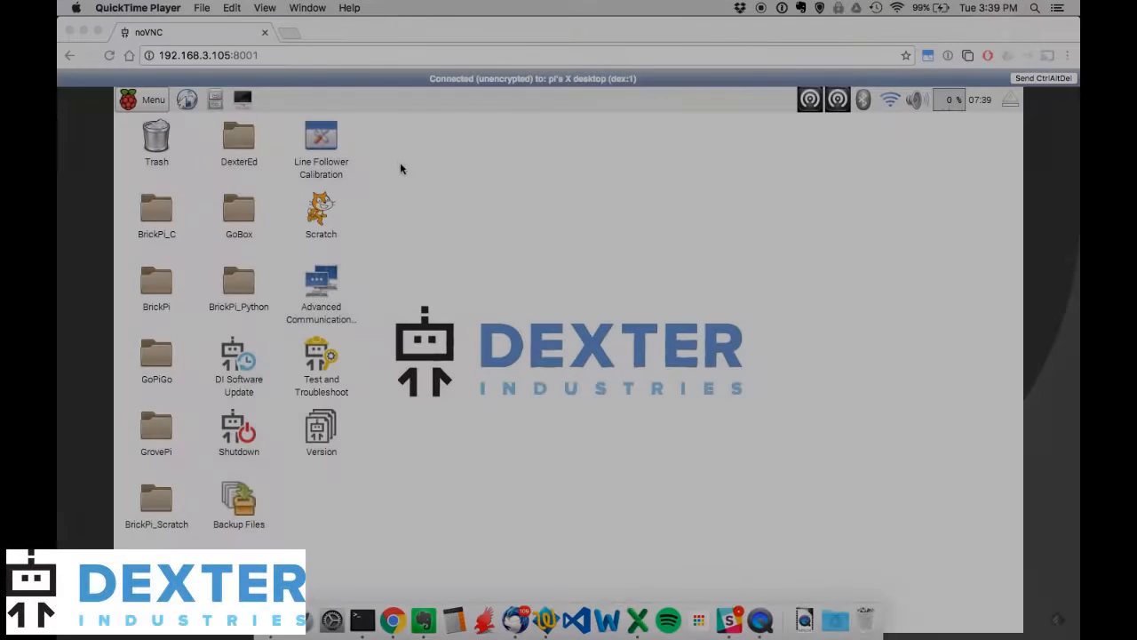
mouse_move(408, 209)
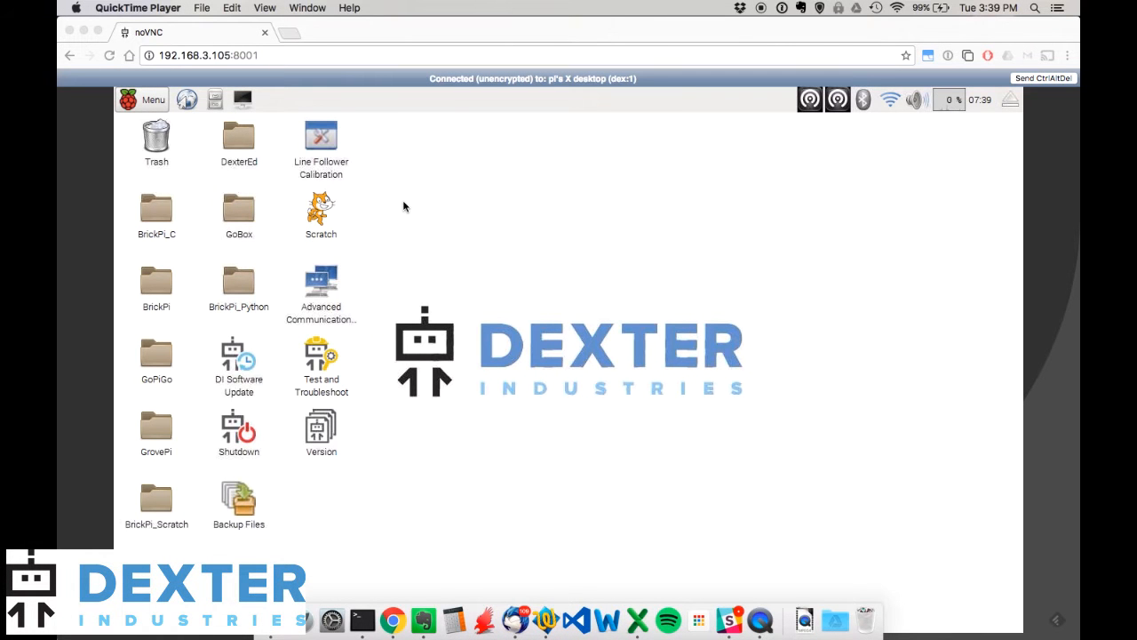
mouse_move(511, 249)
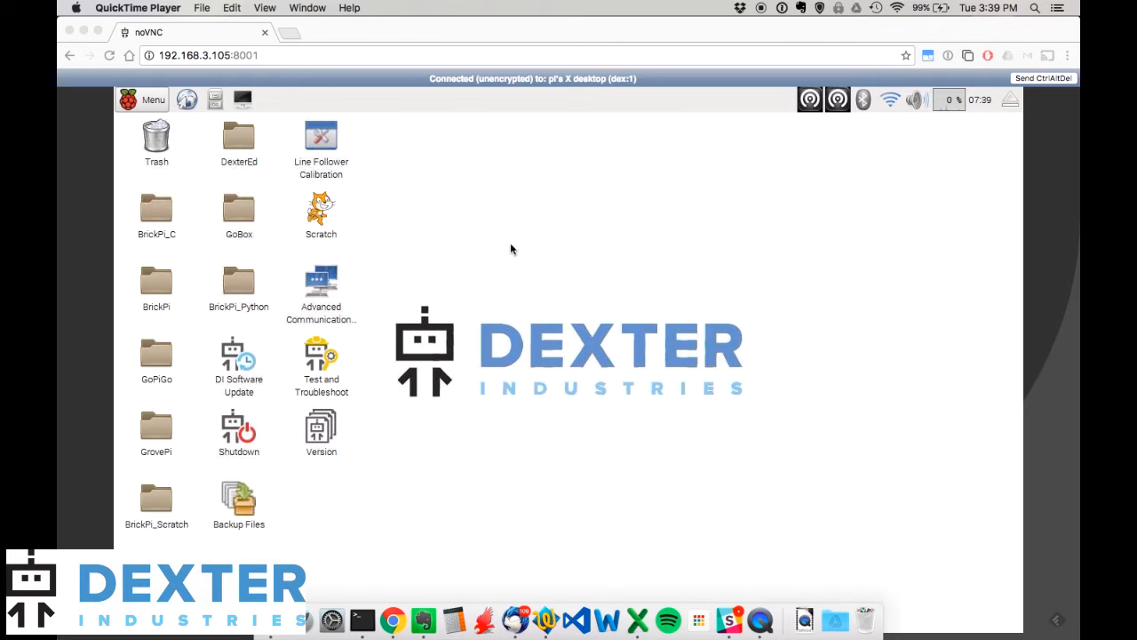
mouse_move(480, 270)
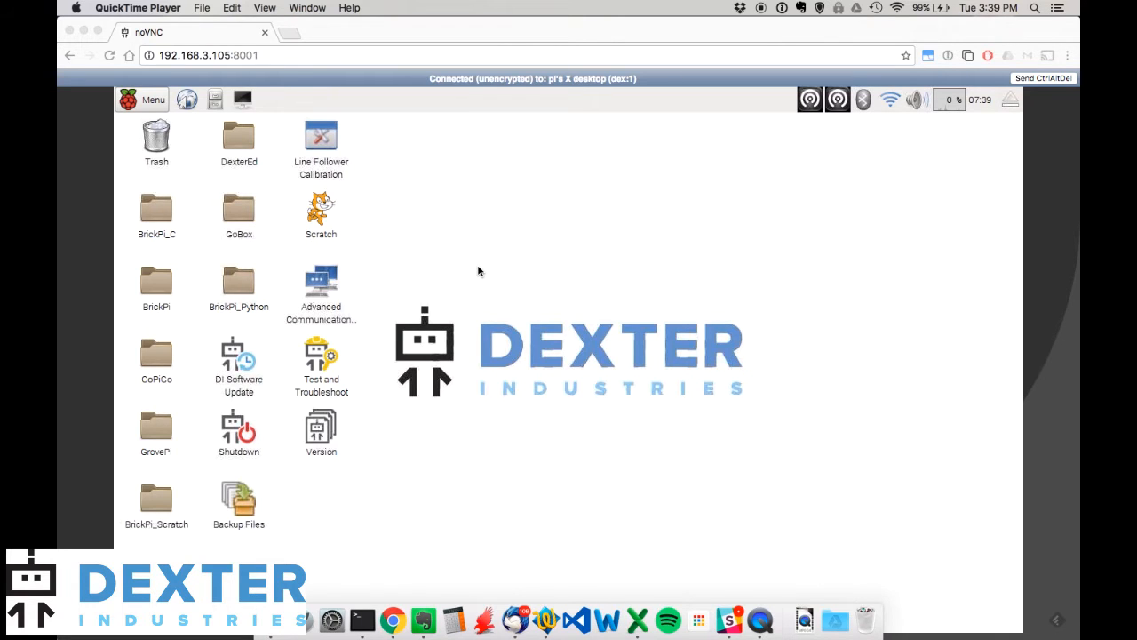
mouse_move(594, 177)
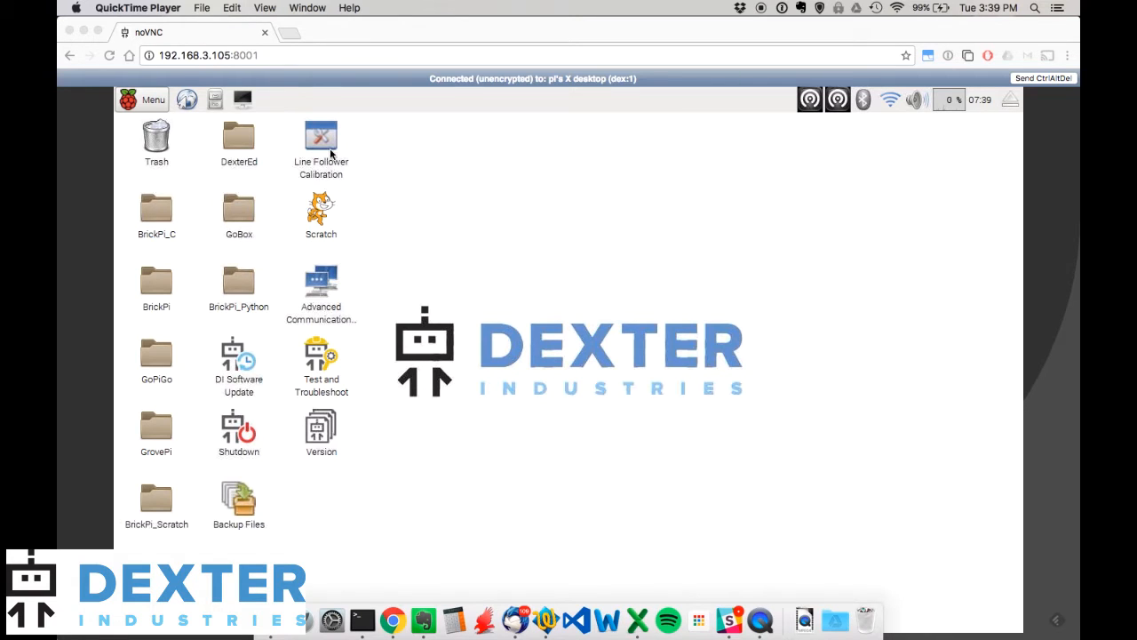
mouse_move(302, 165)
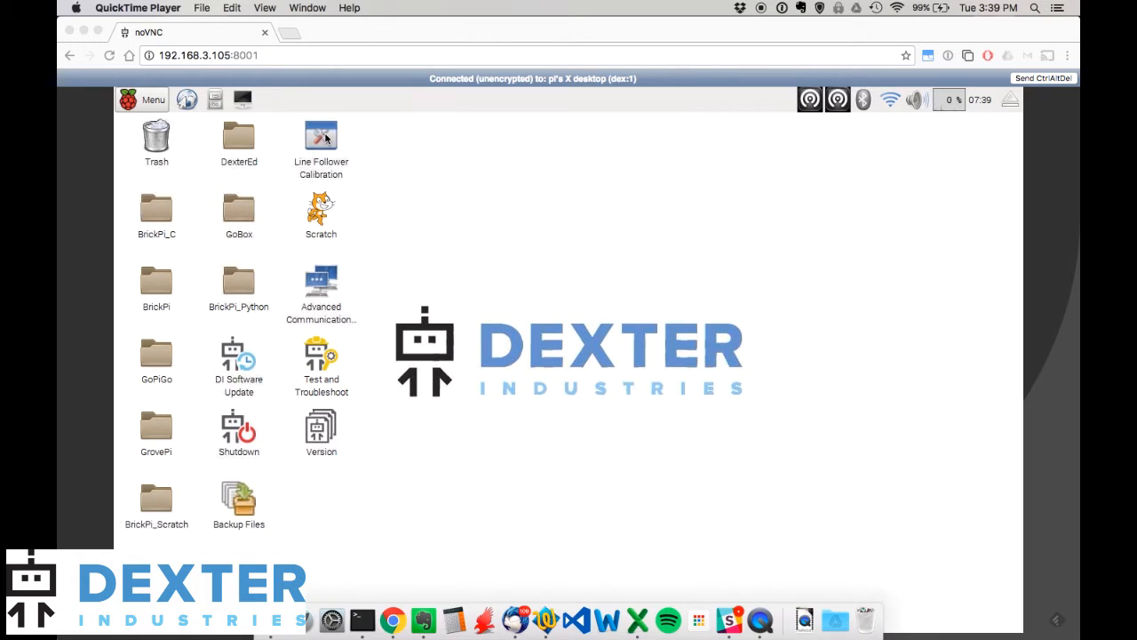
Launch the Line Follower Calibration program from its desktop icon
left_click(320, 146)
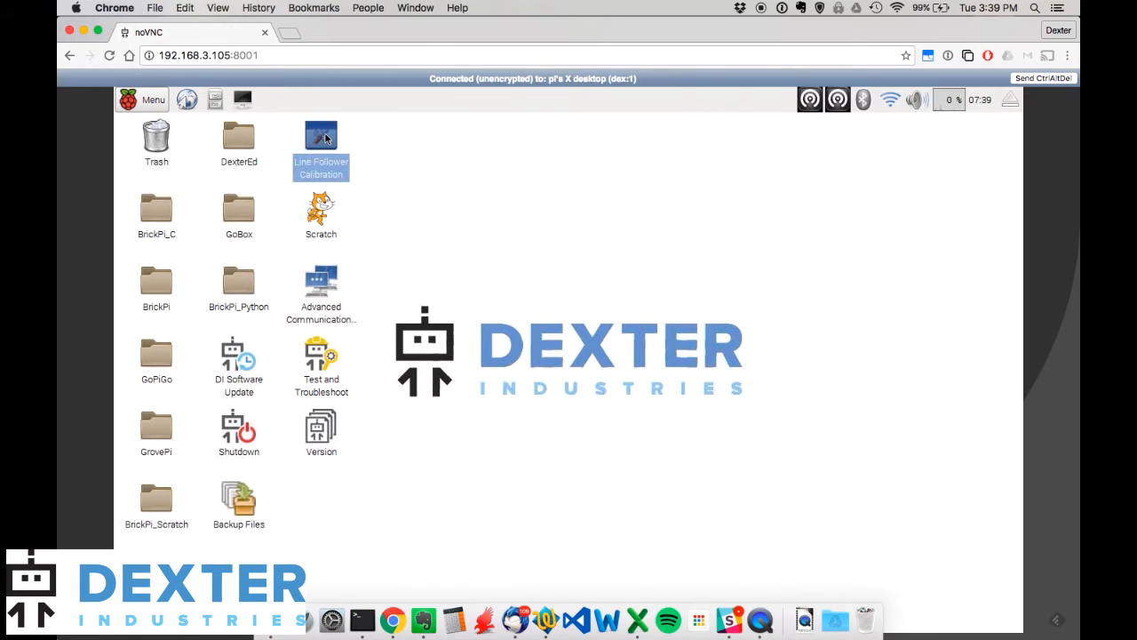
double_click(320, 135)
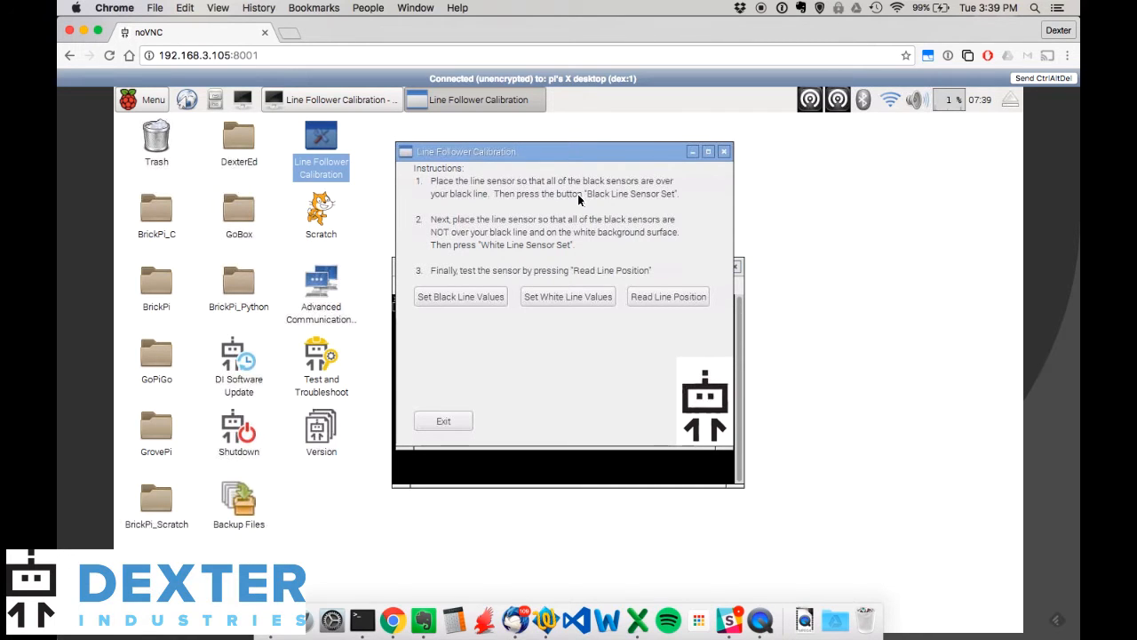
mouse_move(462, 297)
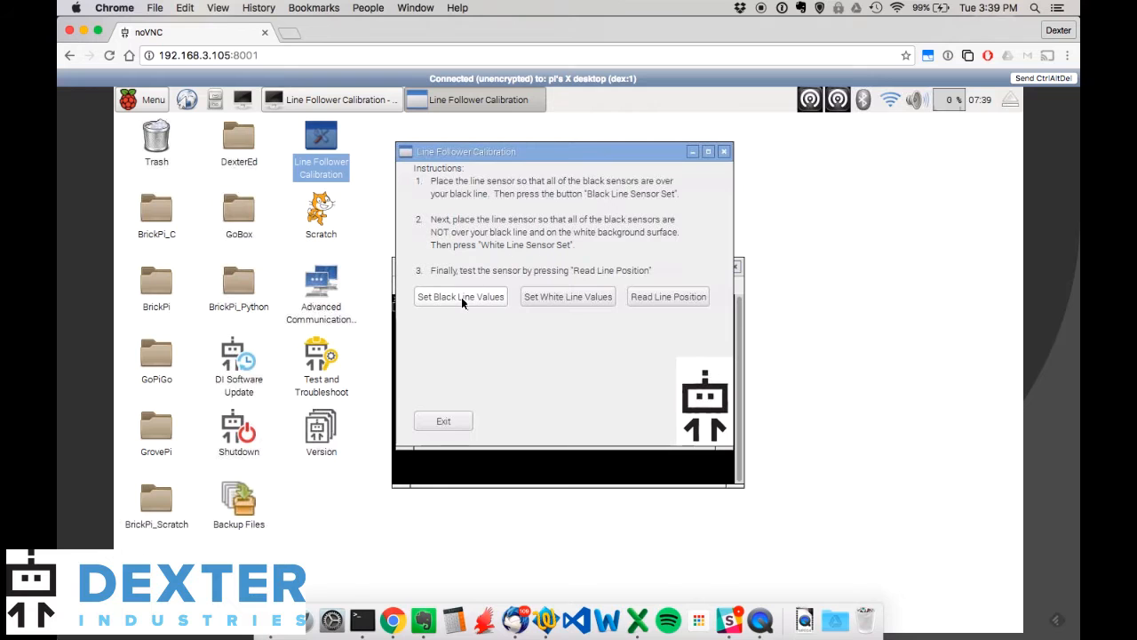
mouse_move(464, 303)
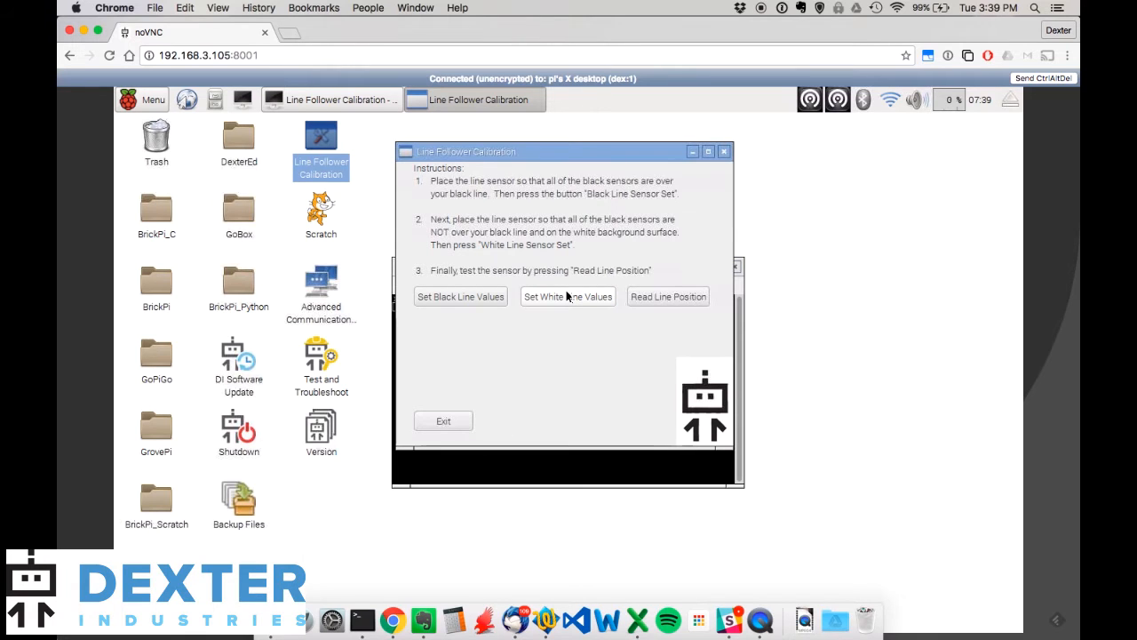
mouse_move(668, 295)
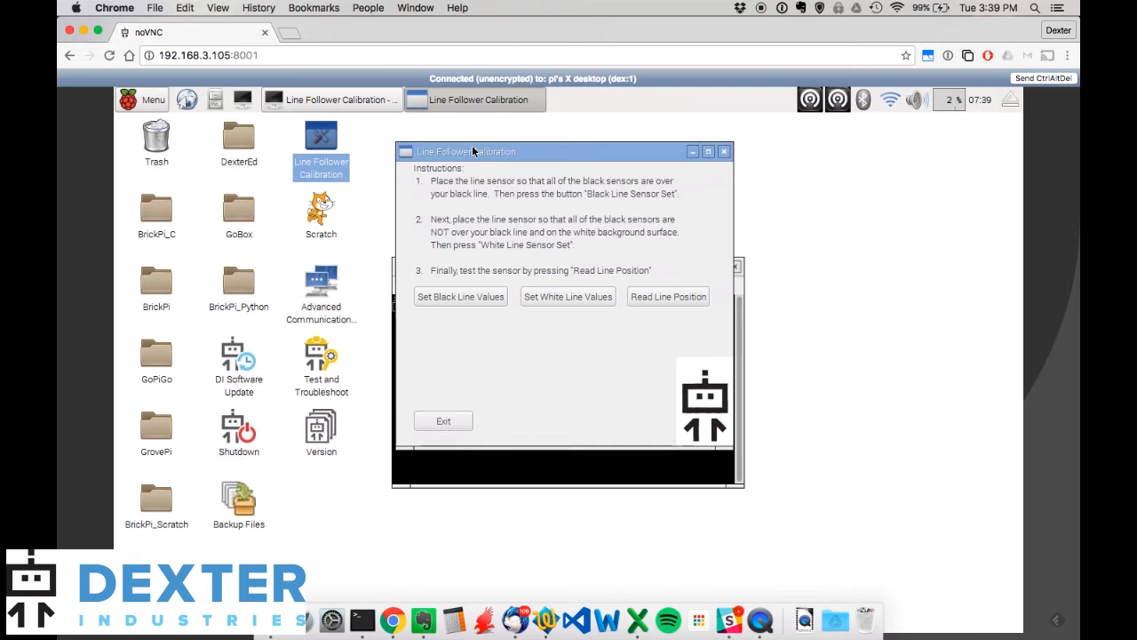
Move the calibration window right so the terminal console behind it shows
left_click_drag(465, 151, 570, 163)
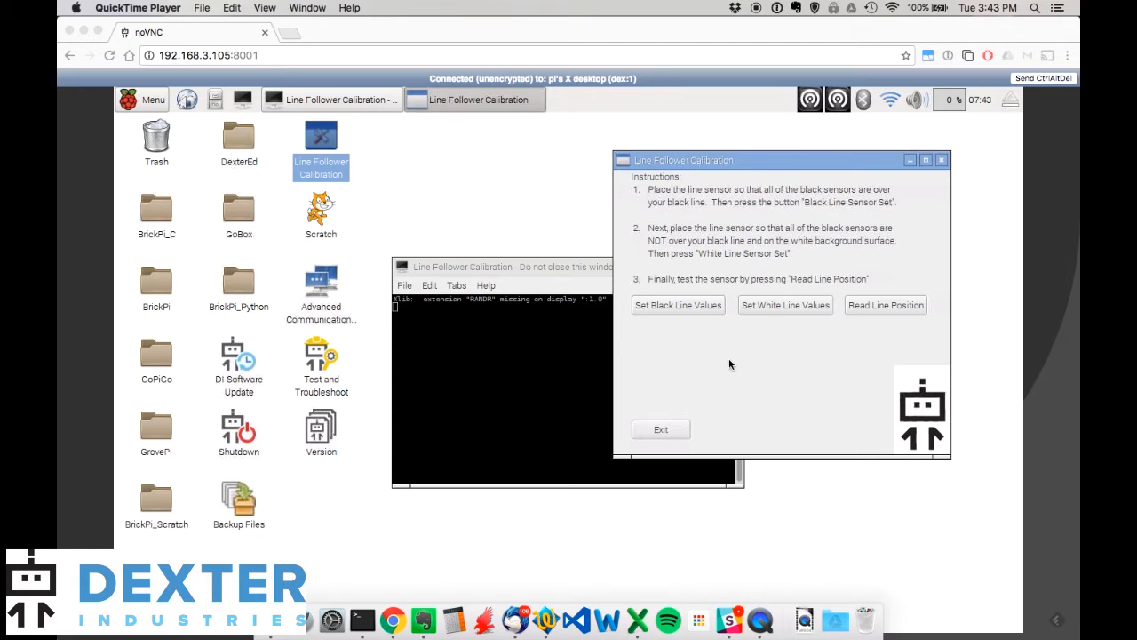
mouse_move(690, 317)
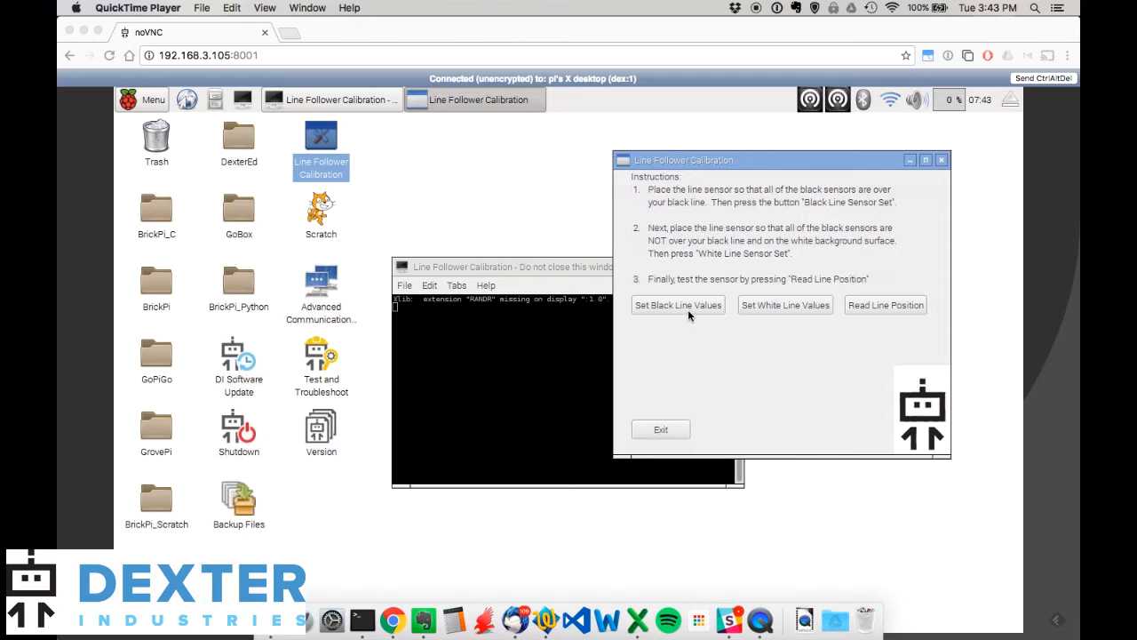
Store the black line sensor values, reading 994, 984, 994, 991, 982
left_click(679, 305)
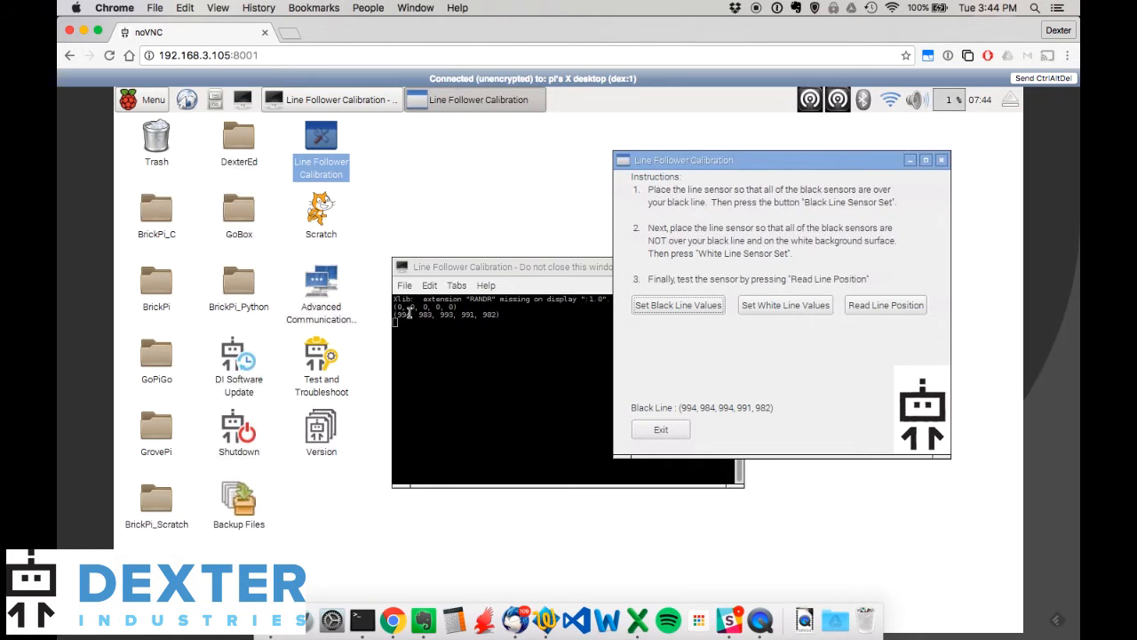
mouse_move(462, 284)
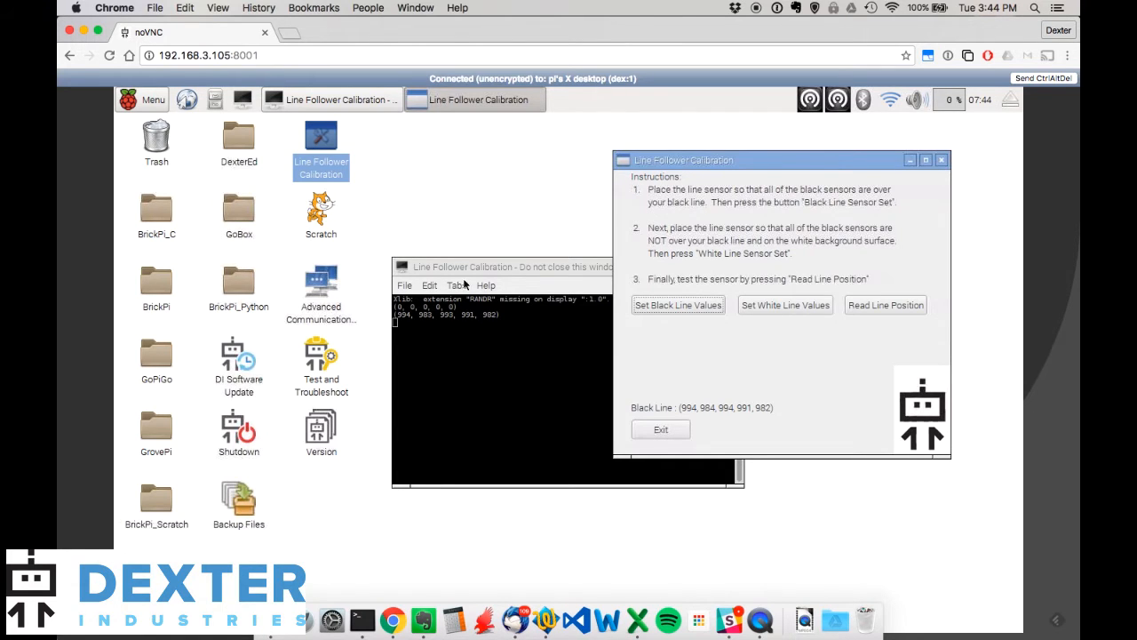
mouse_move(679, 412)
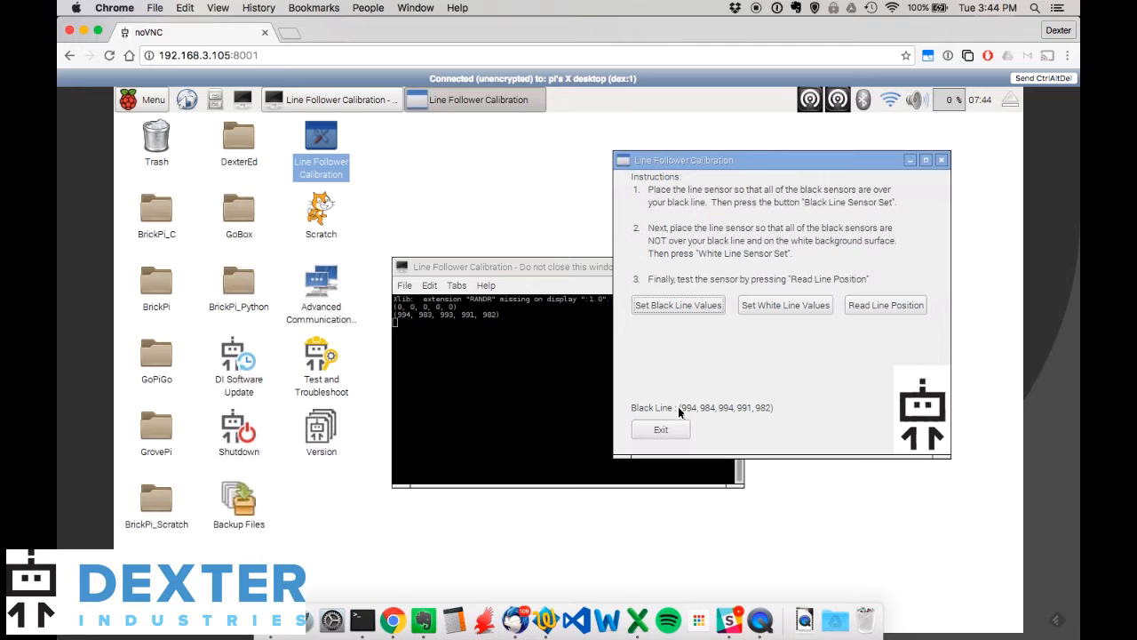
mouse_move(718, 410)
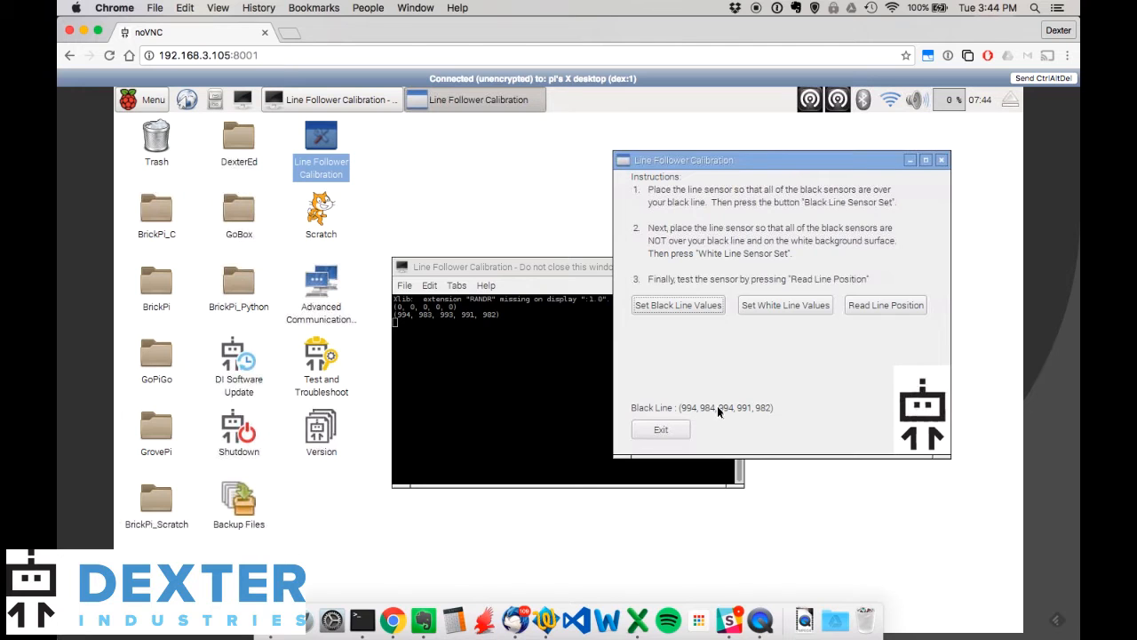
mouse_move(768, 409)
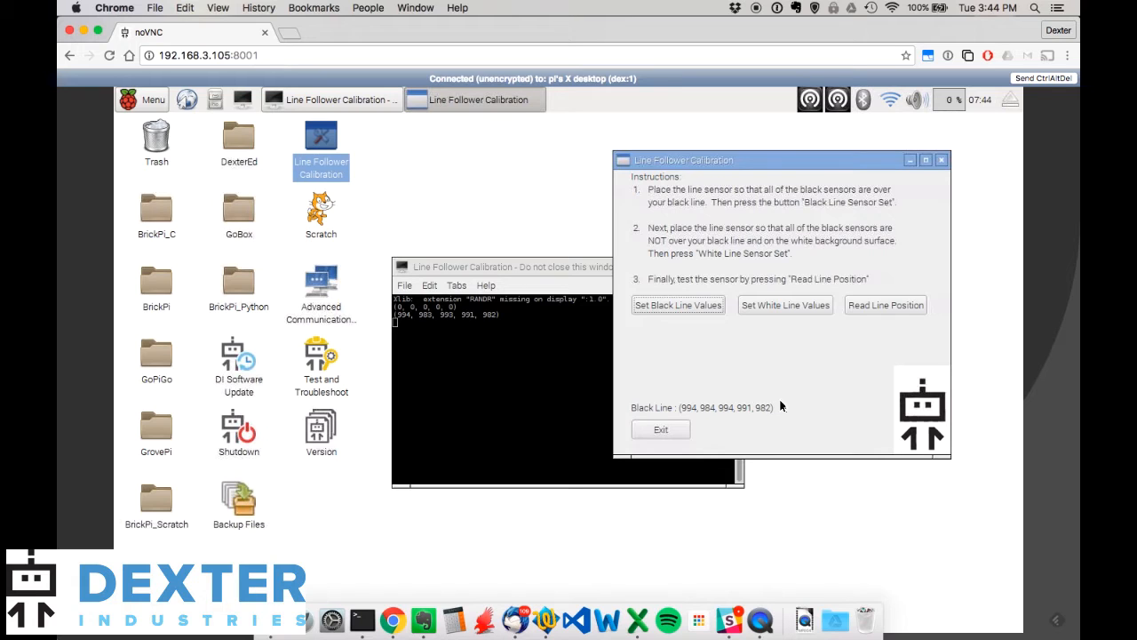
mouse_move(755, 411)
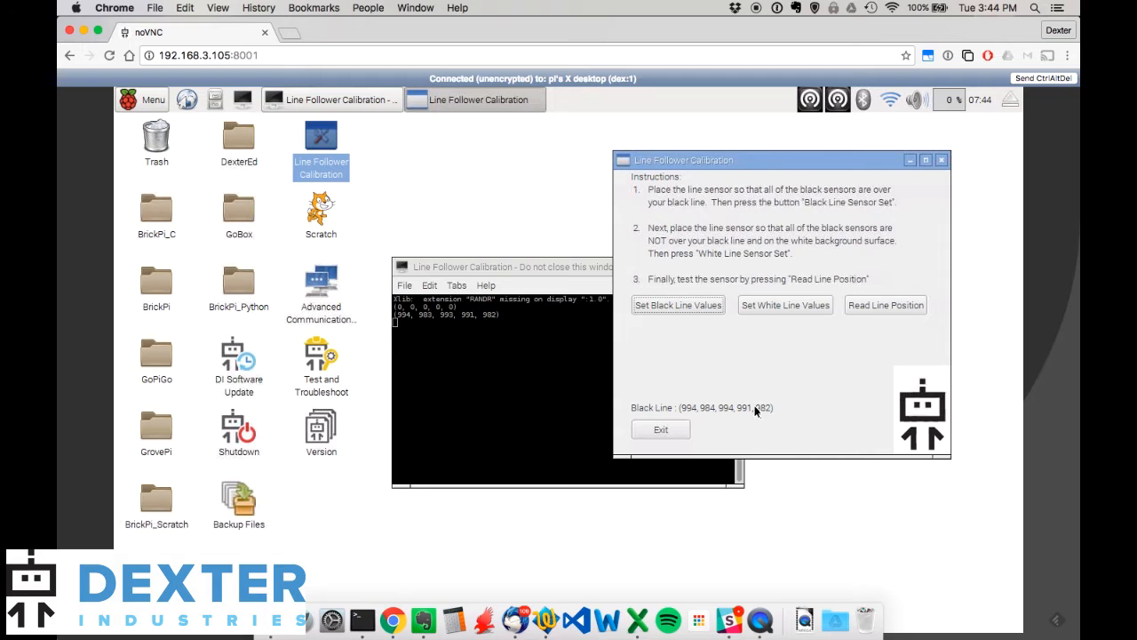
mouse_move(757, 419)
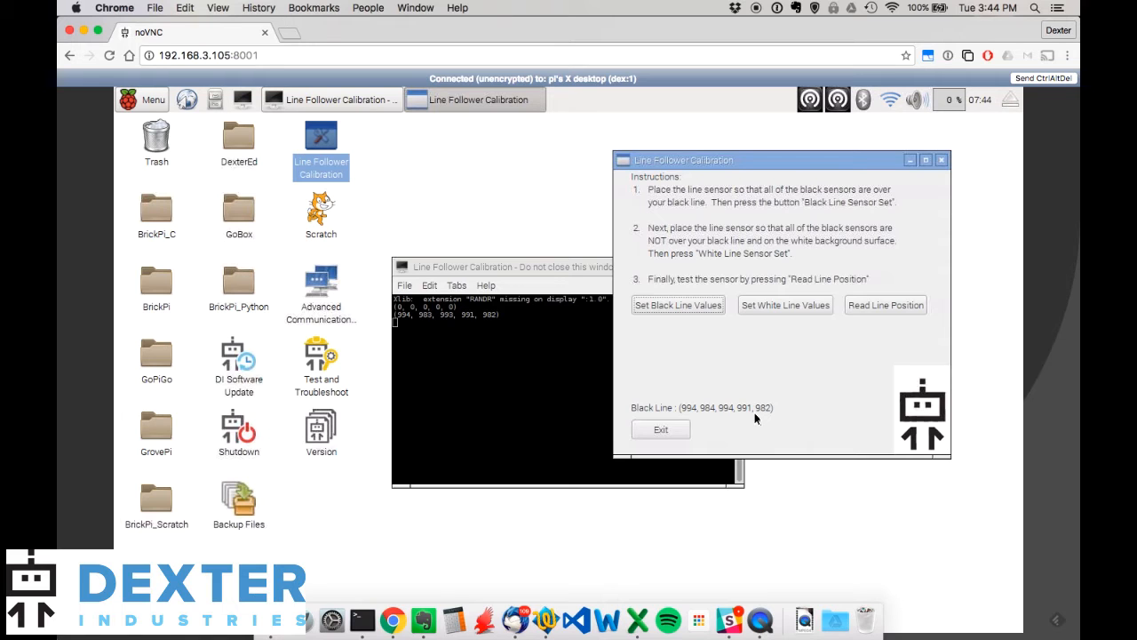
mouse_move(762, 43)
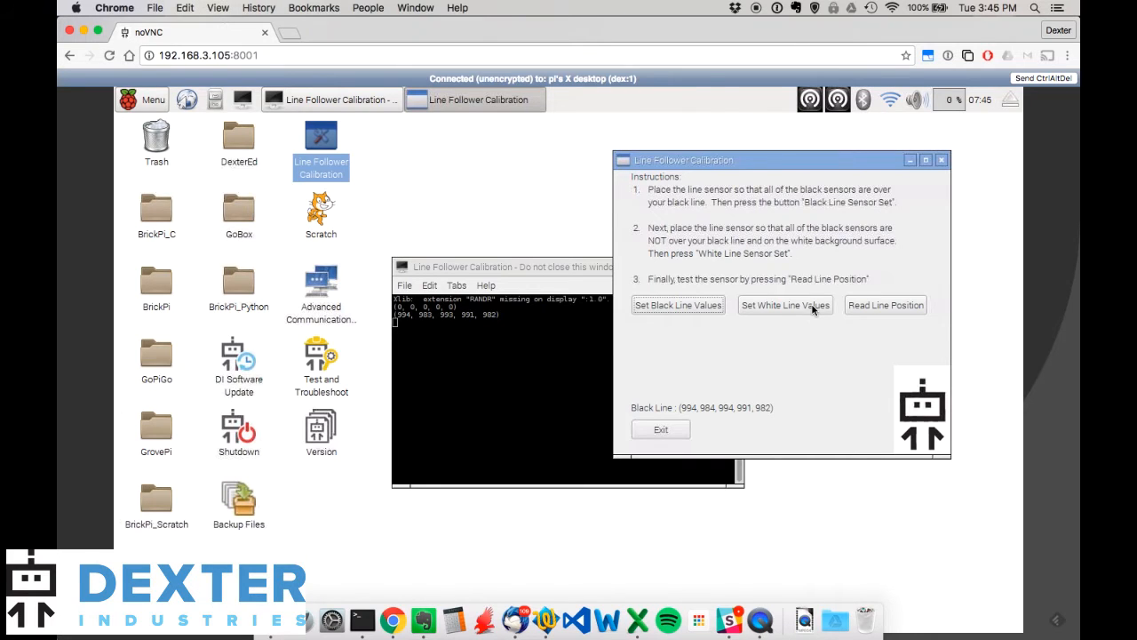
Store the white background sensor values, reading 570, 505, 588, 466, 337
left_click(785, 306)
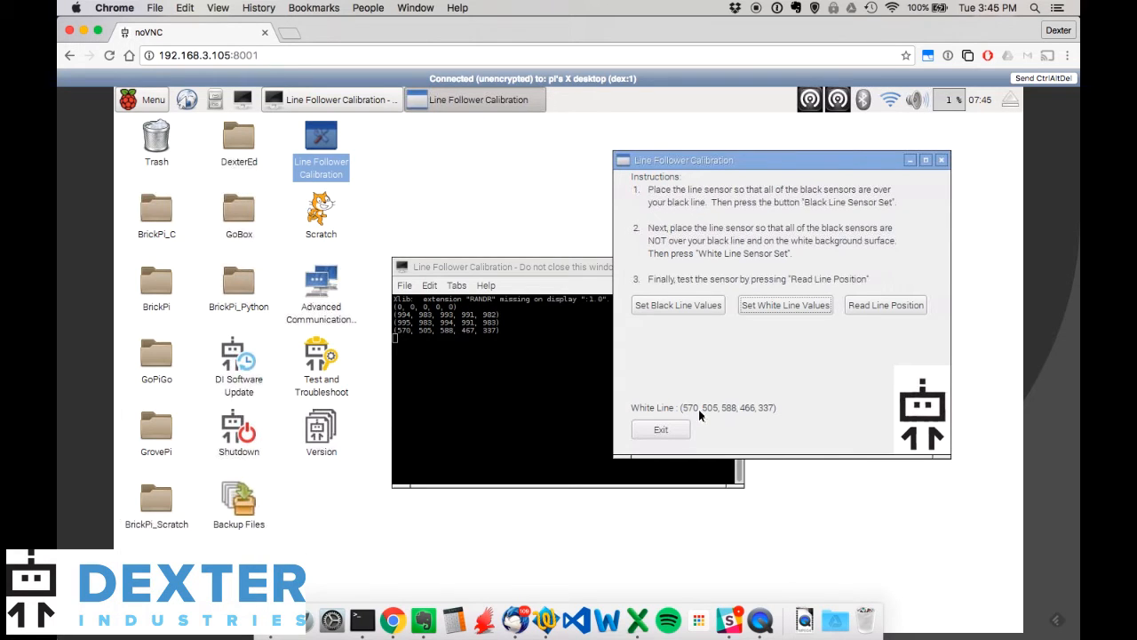
mouse_move(782, 426)
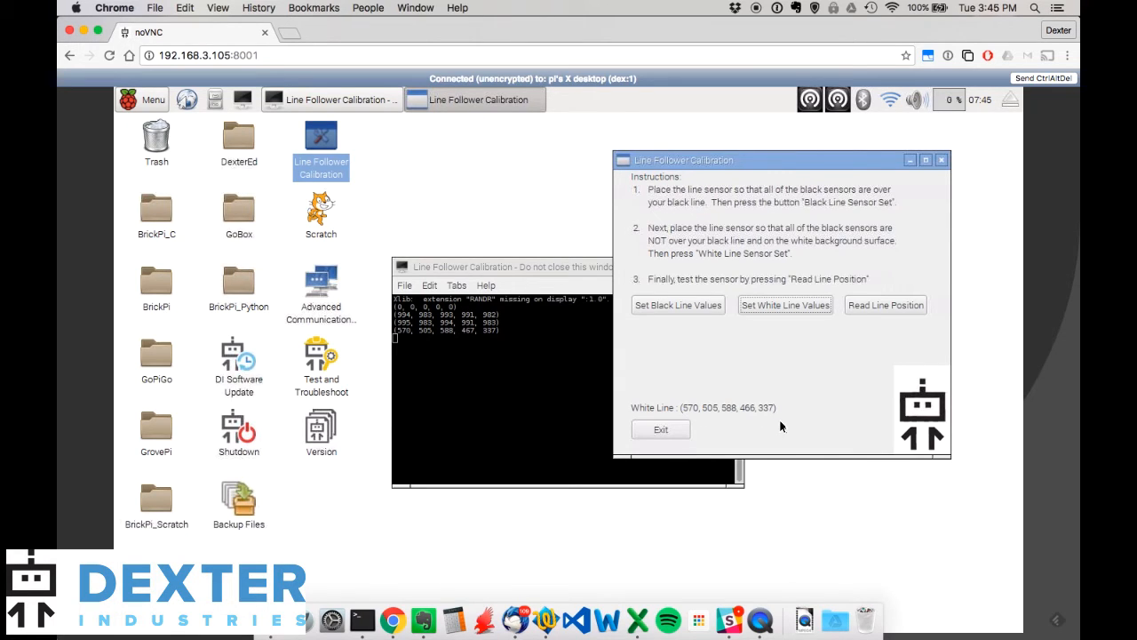
mouse_move(719, 406)
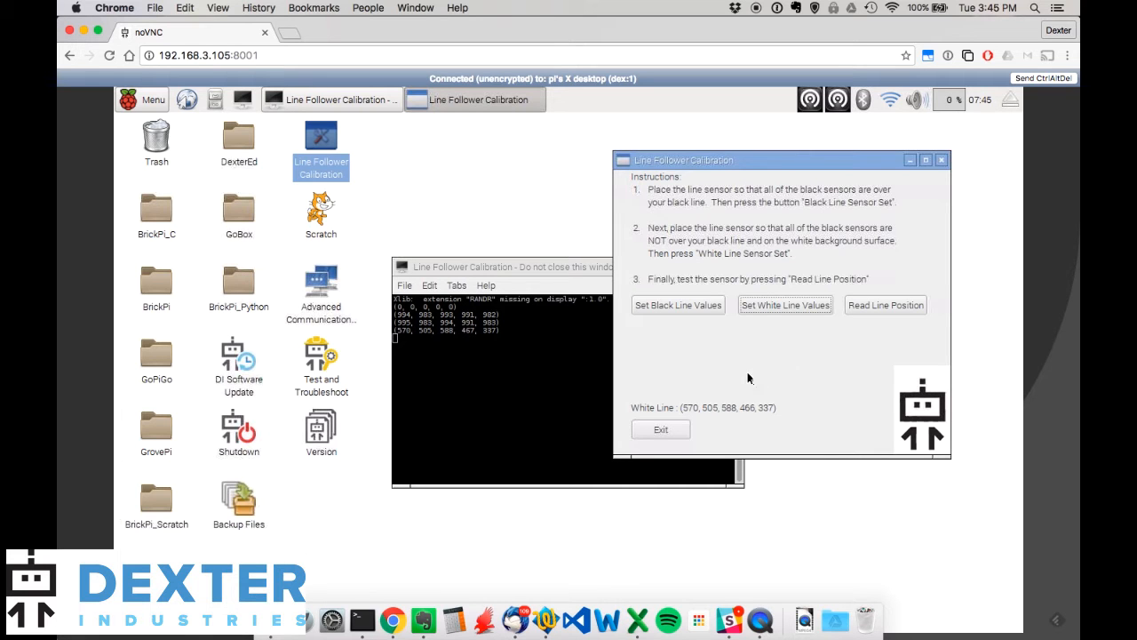
mouse_move(885, 306)
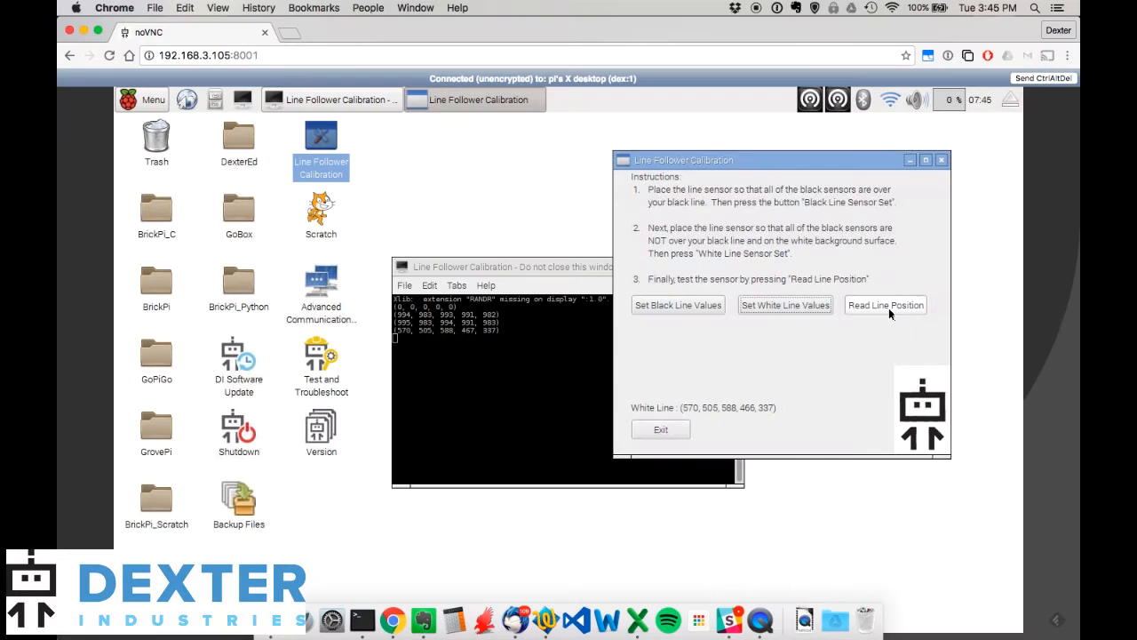
Take repeated line position readings, shifting from [0,1,0,0,0] toward the last sensors
left_click(885, 306)
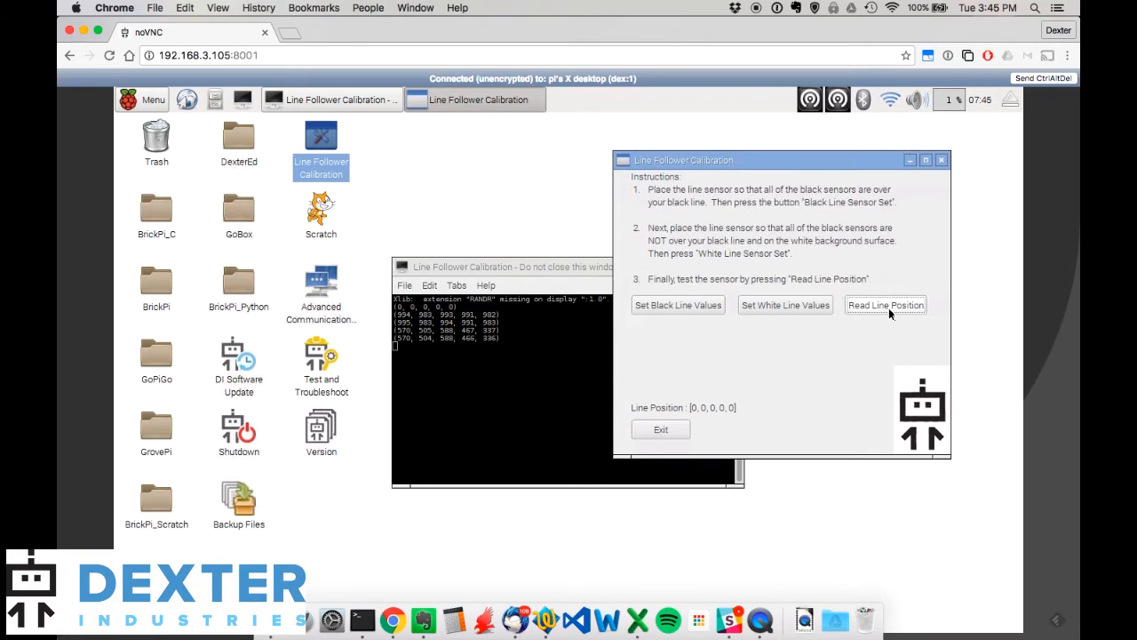
left_click(885, 305)
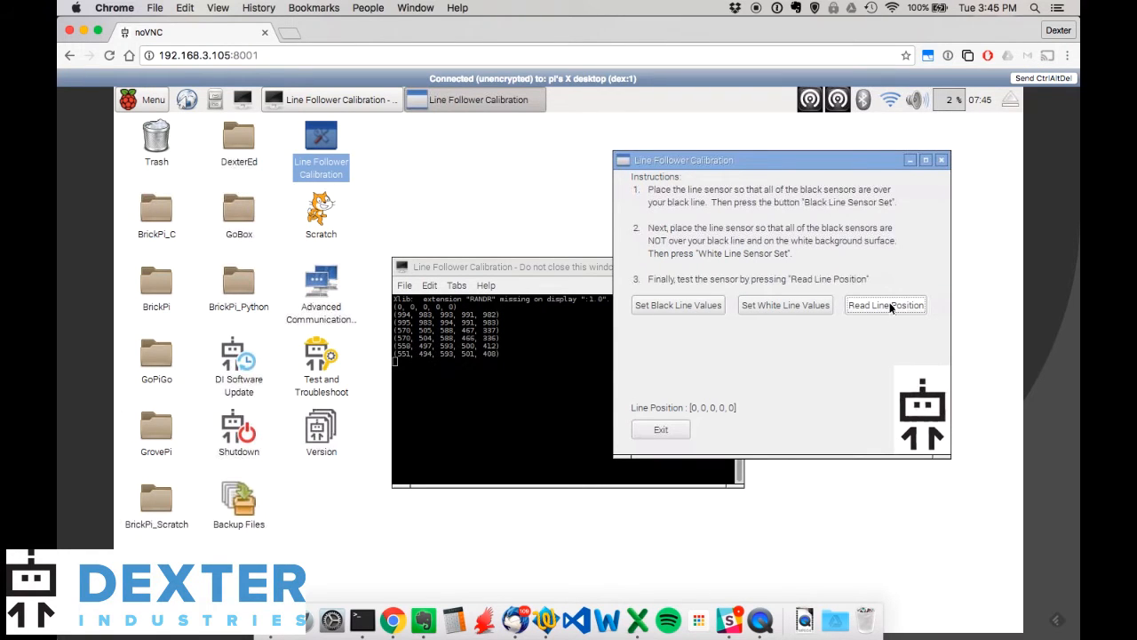
mouse_move(718, 366)
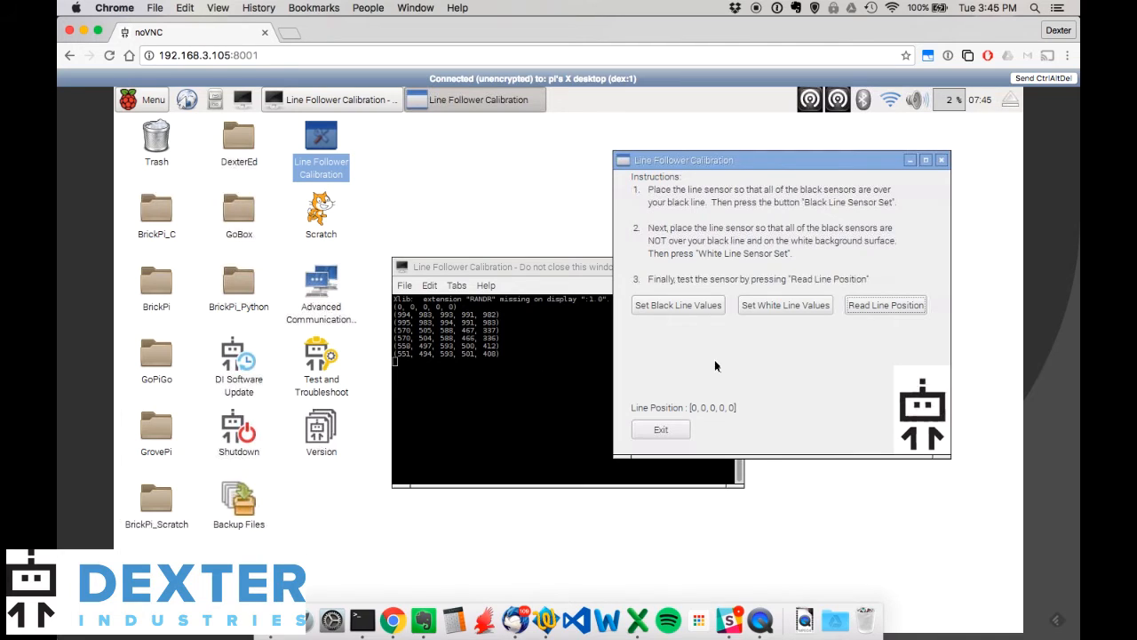
mouse_move(831, 338)
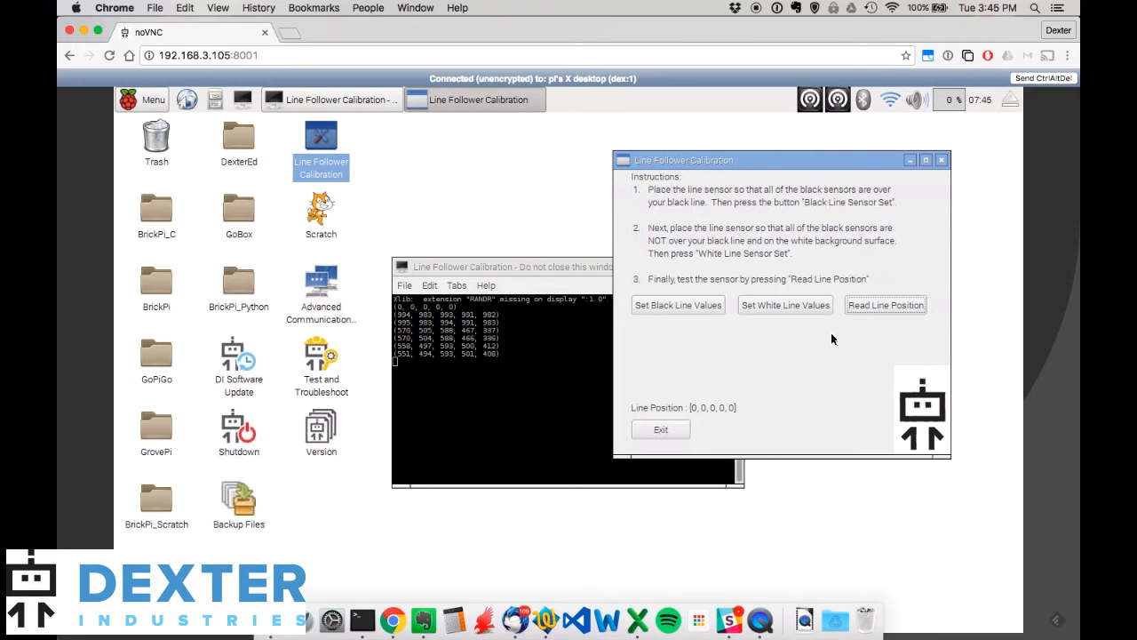
left_click(885, 306)
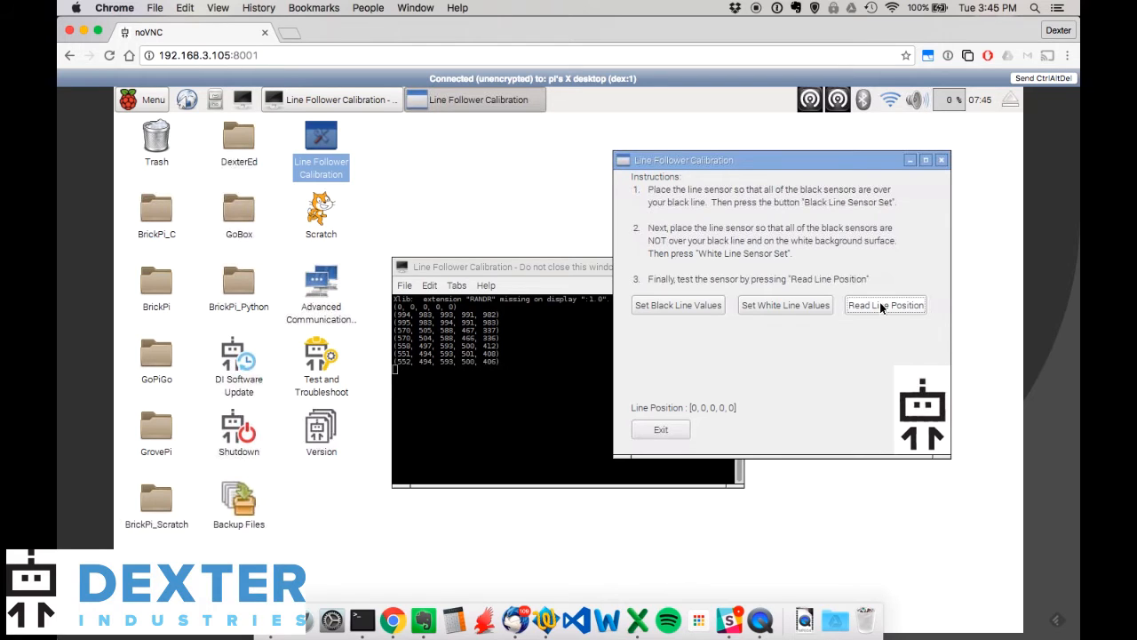
left_click(884, 305)
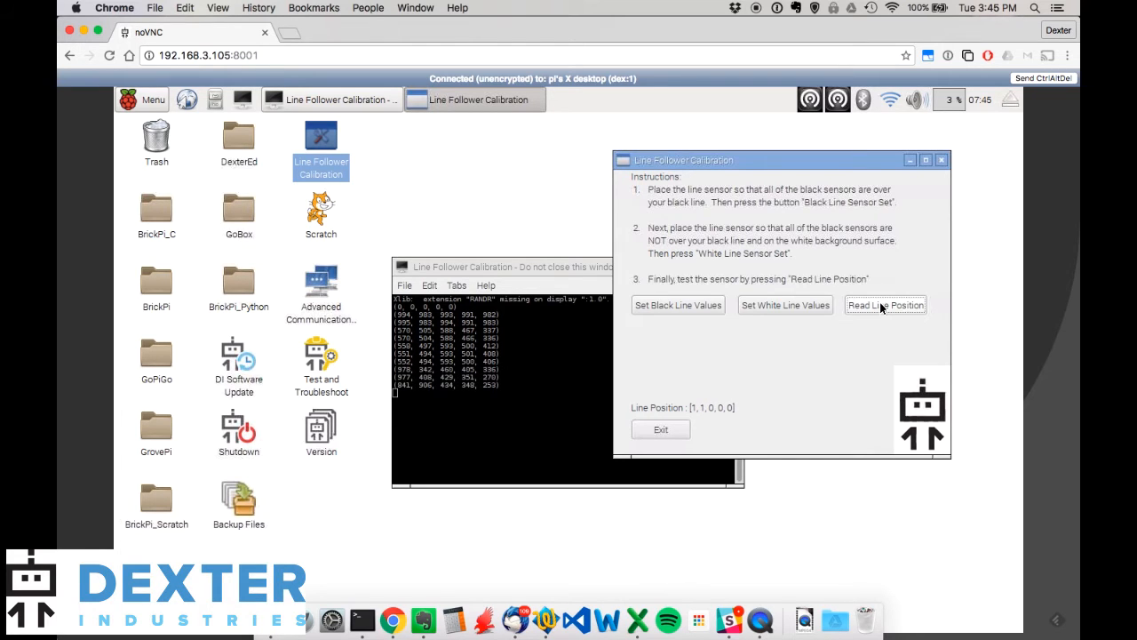
left_click(885, 306)
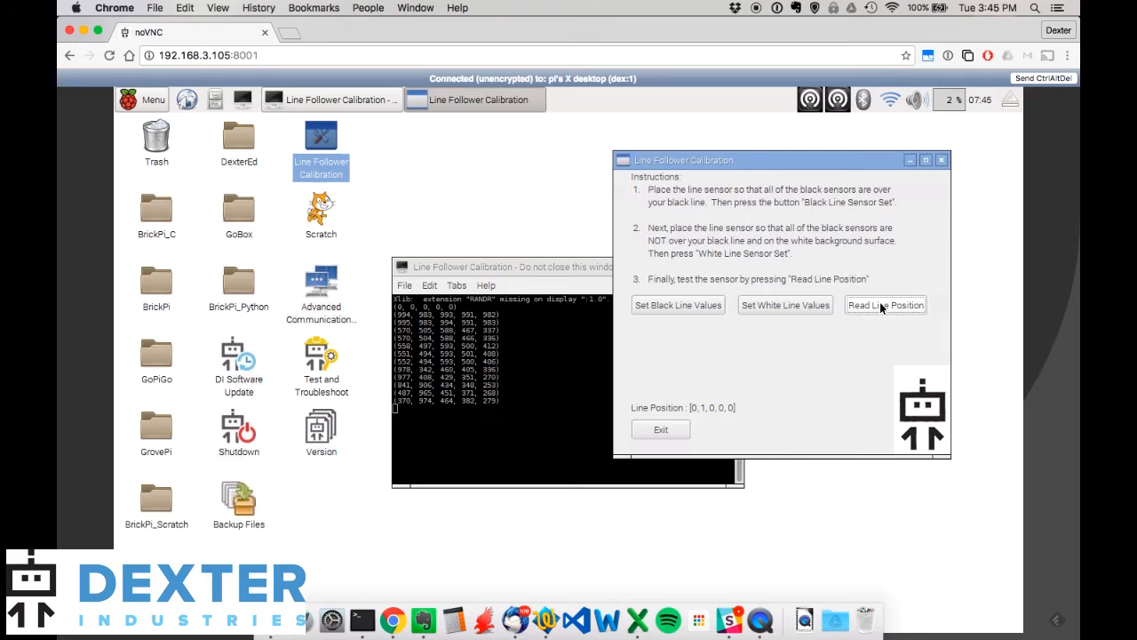
left_click(885, 305)
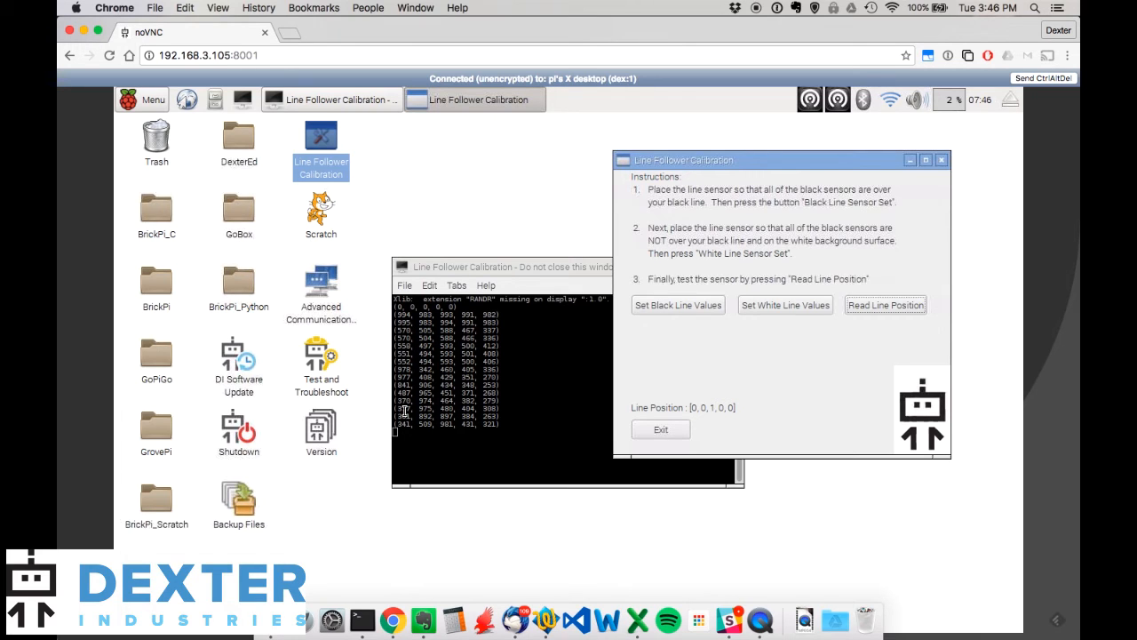
mouse_move(423, 462)
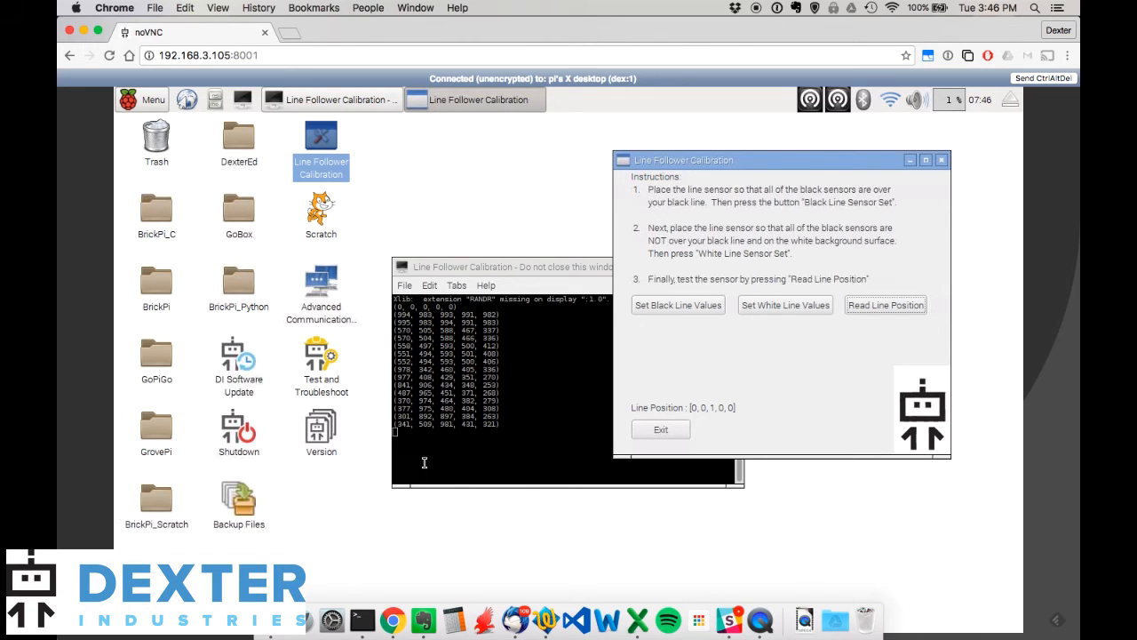
mouse_move(462, 444)
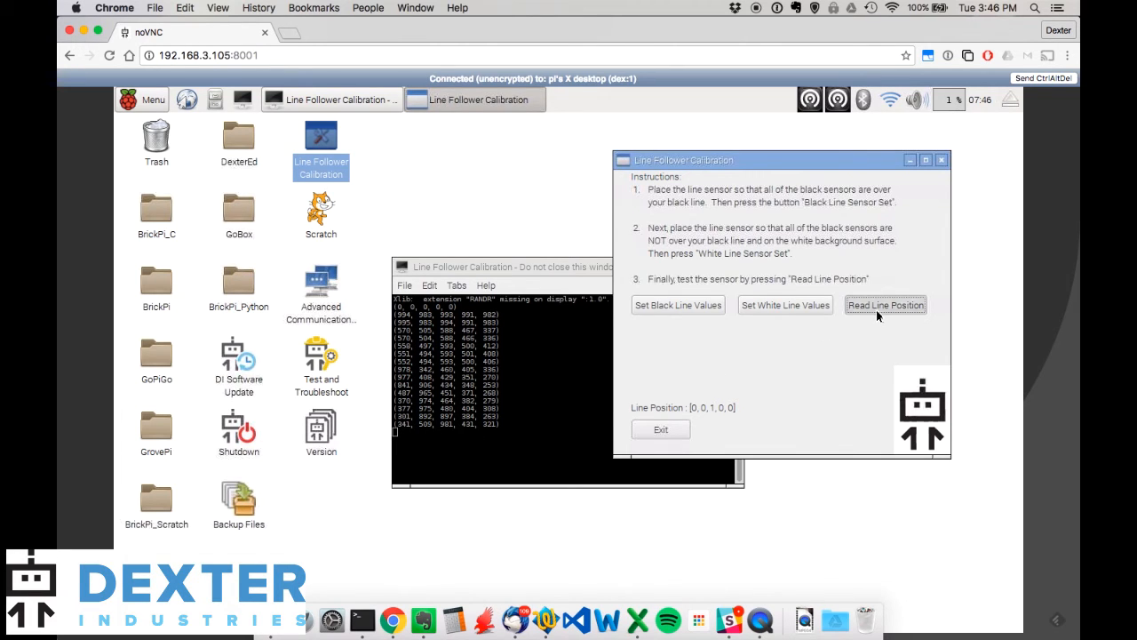
left_click(885, 306)
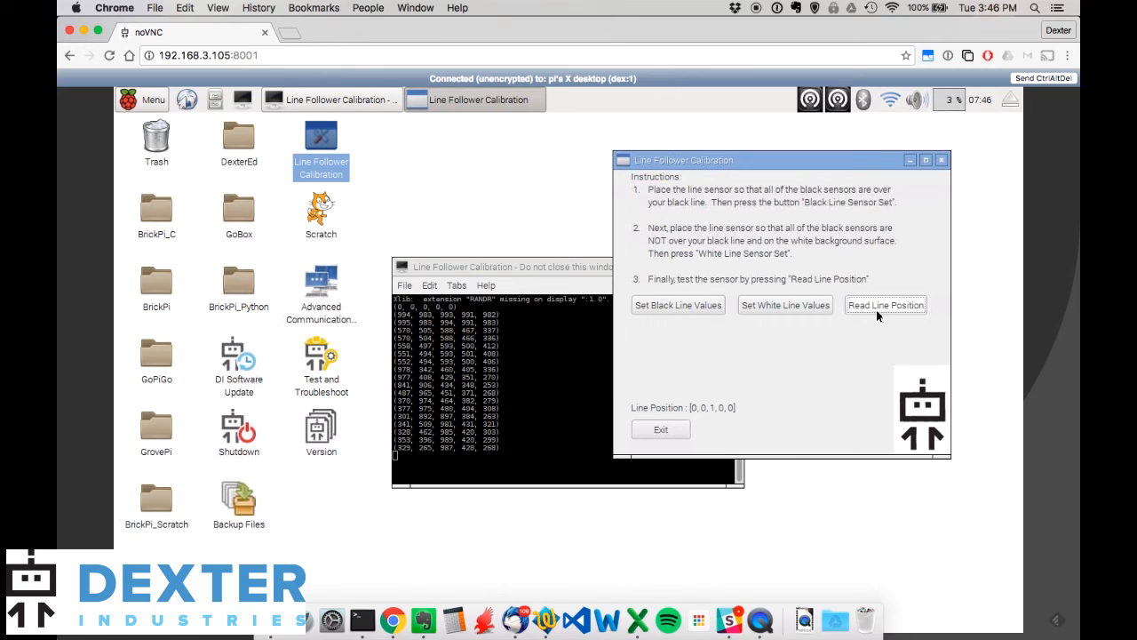
left_click(884, 306)
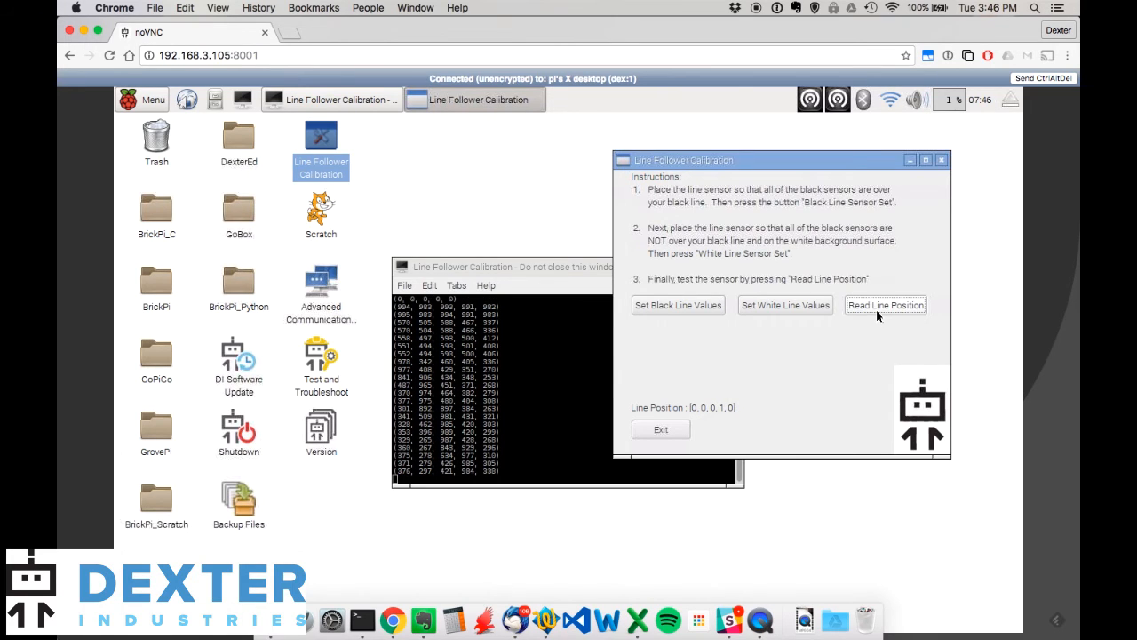
left_click(885, 306)
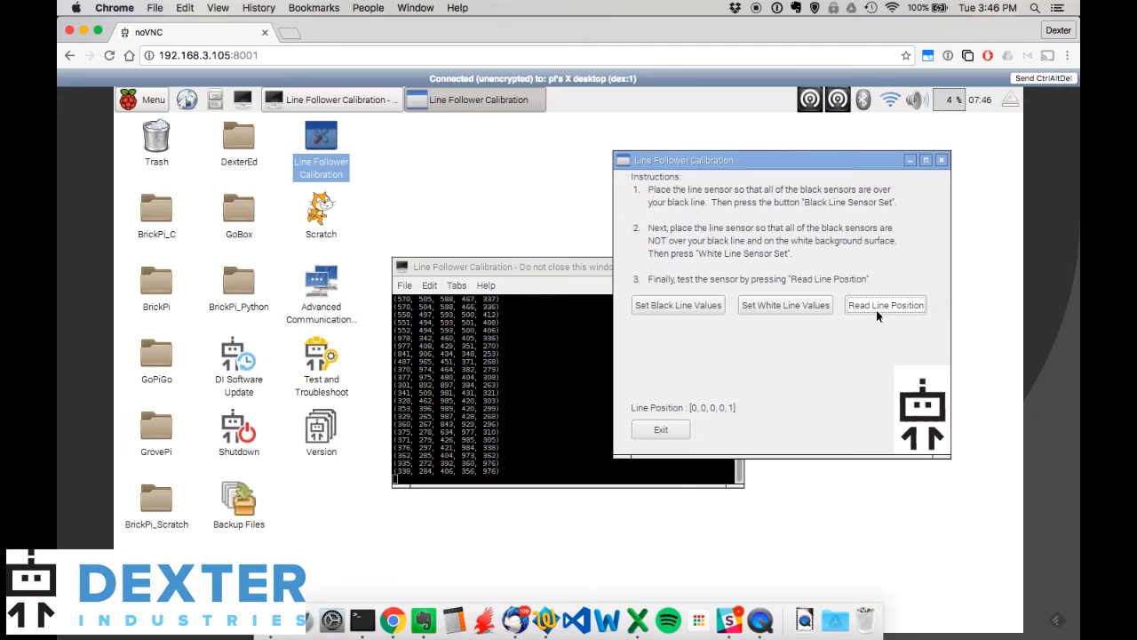
left_click(885, 305)
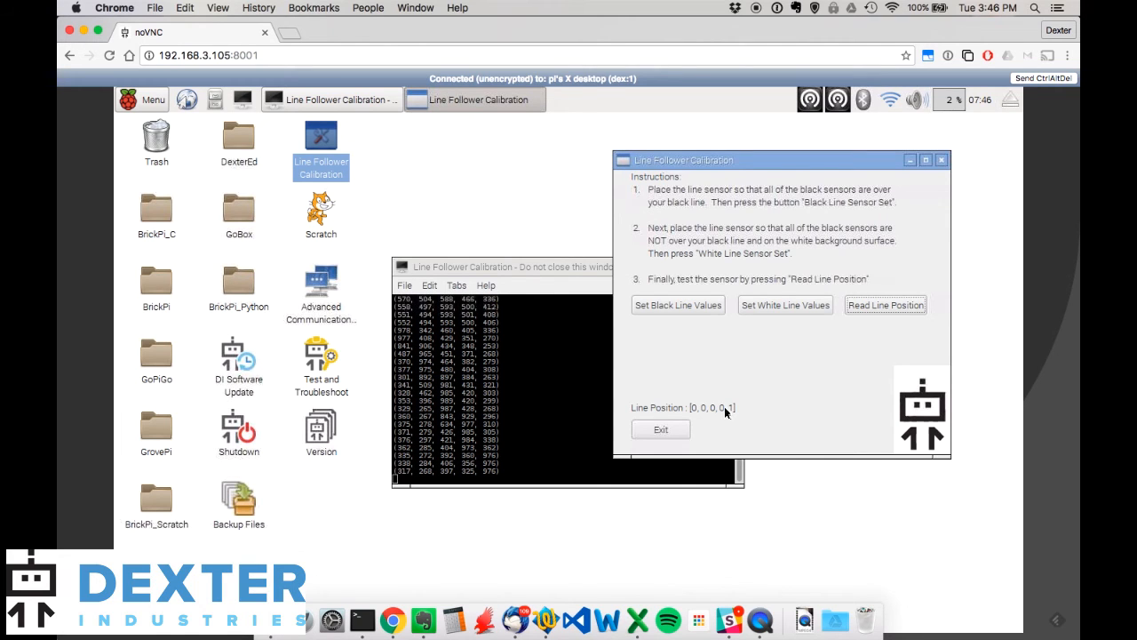